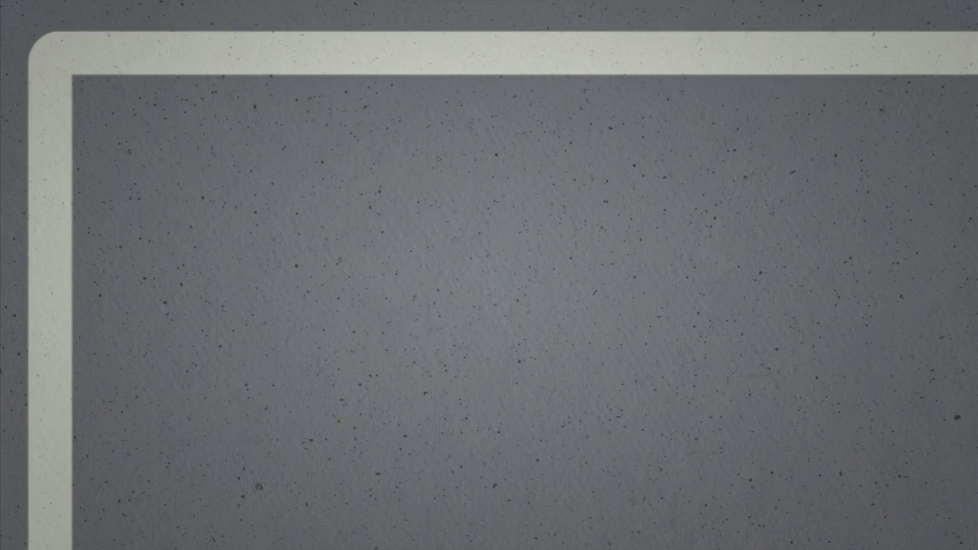
{"action": "type", "text": "TECH YEAH!"}
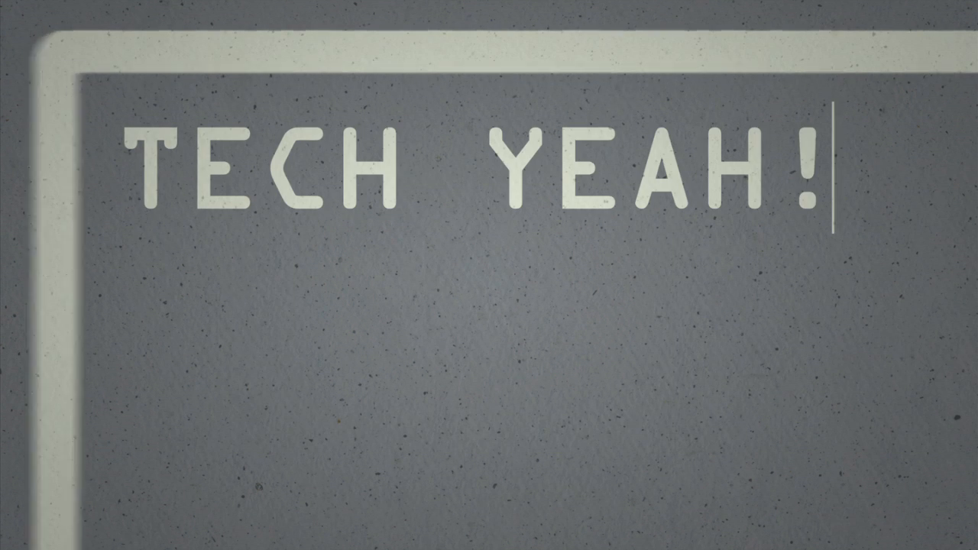